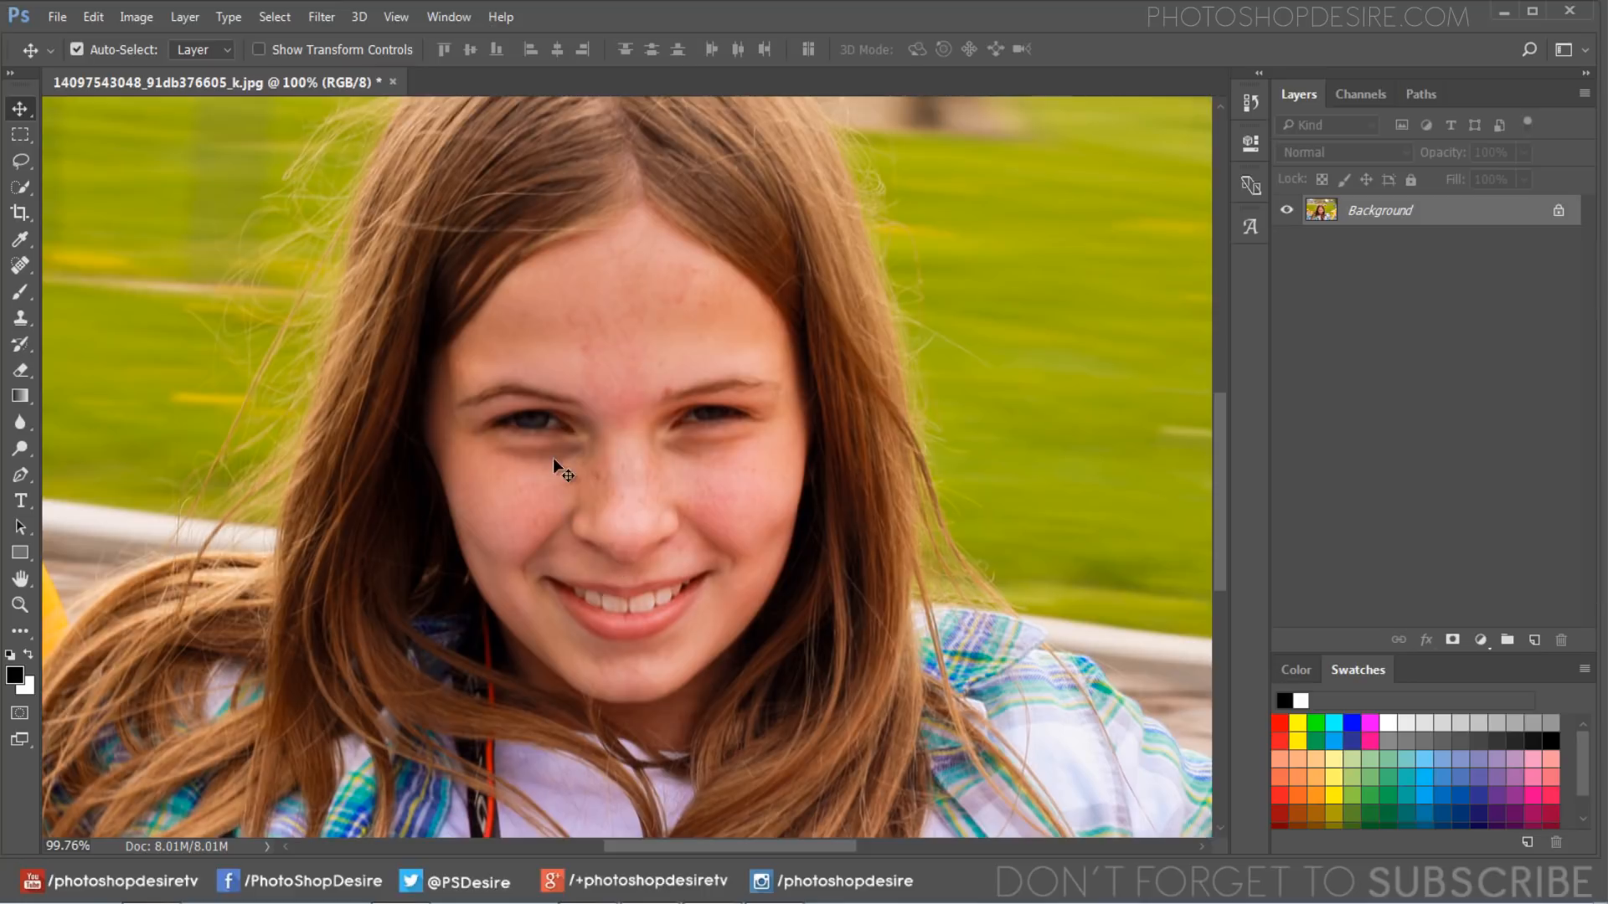
pyautogui.moveTo(747, 476)
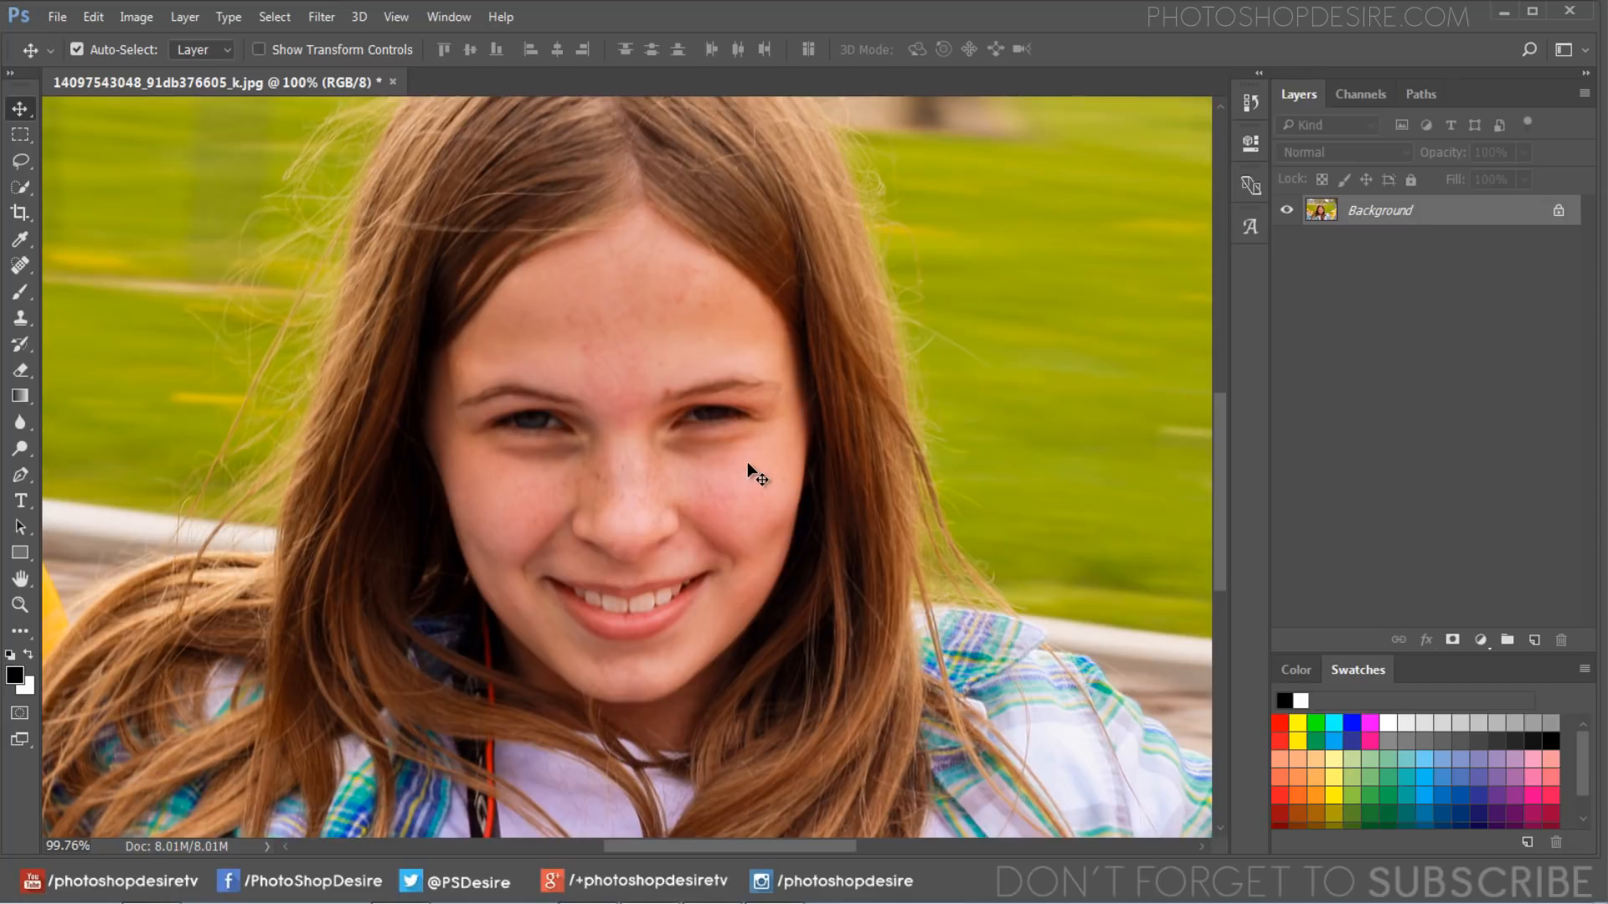
pyautogui.moveTo(906, 506)
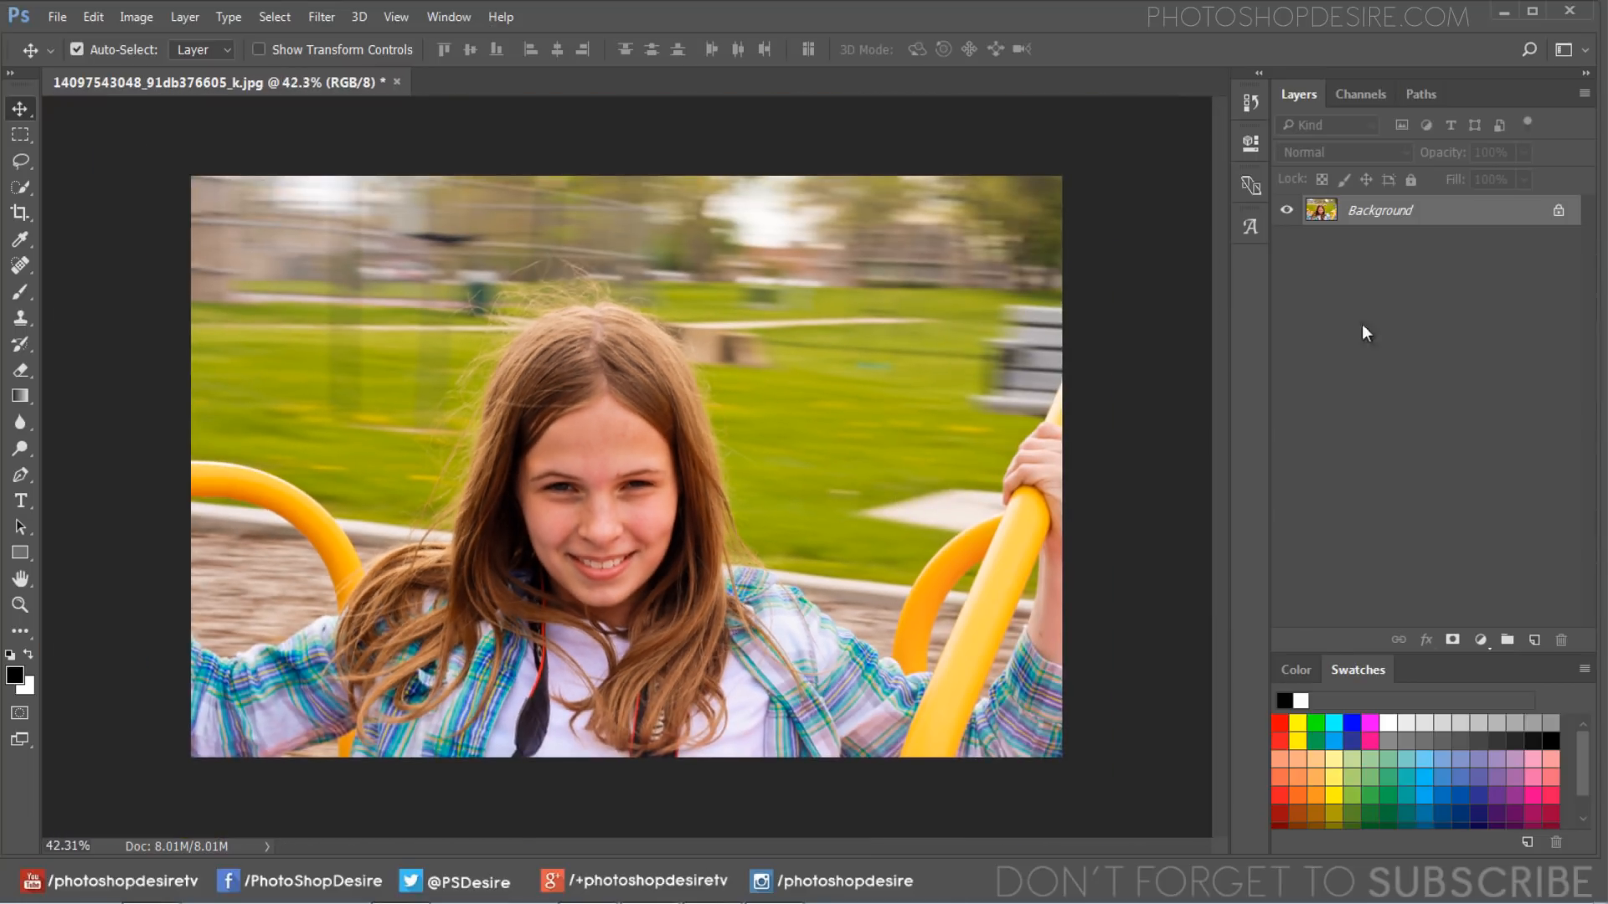
# Step: Duplicate the Background layer, keeping the default name 'Background copy'
pyautogui.rightClick(1412, 210)
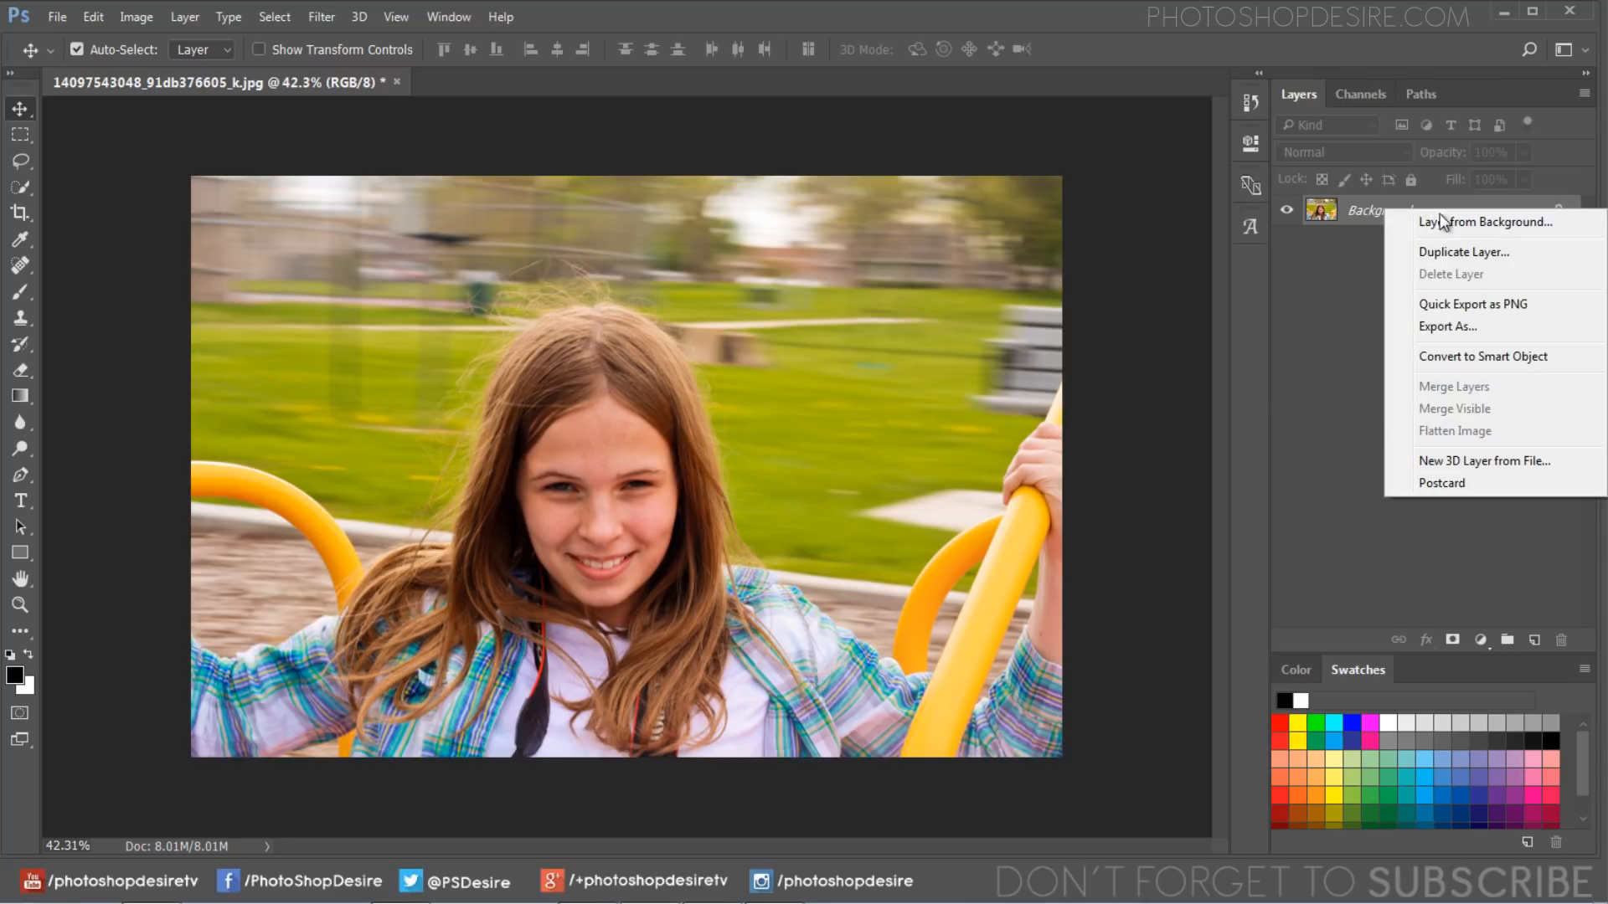
pyautogui.click(1454, 252)
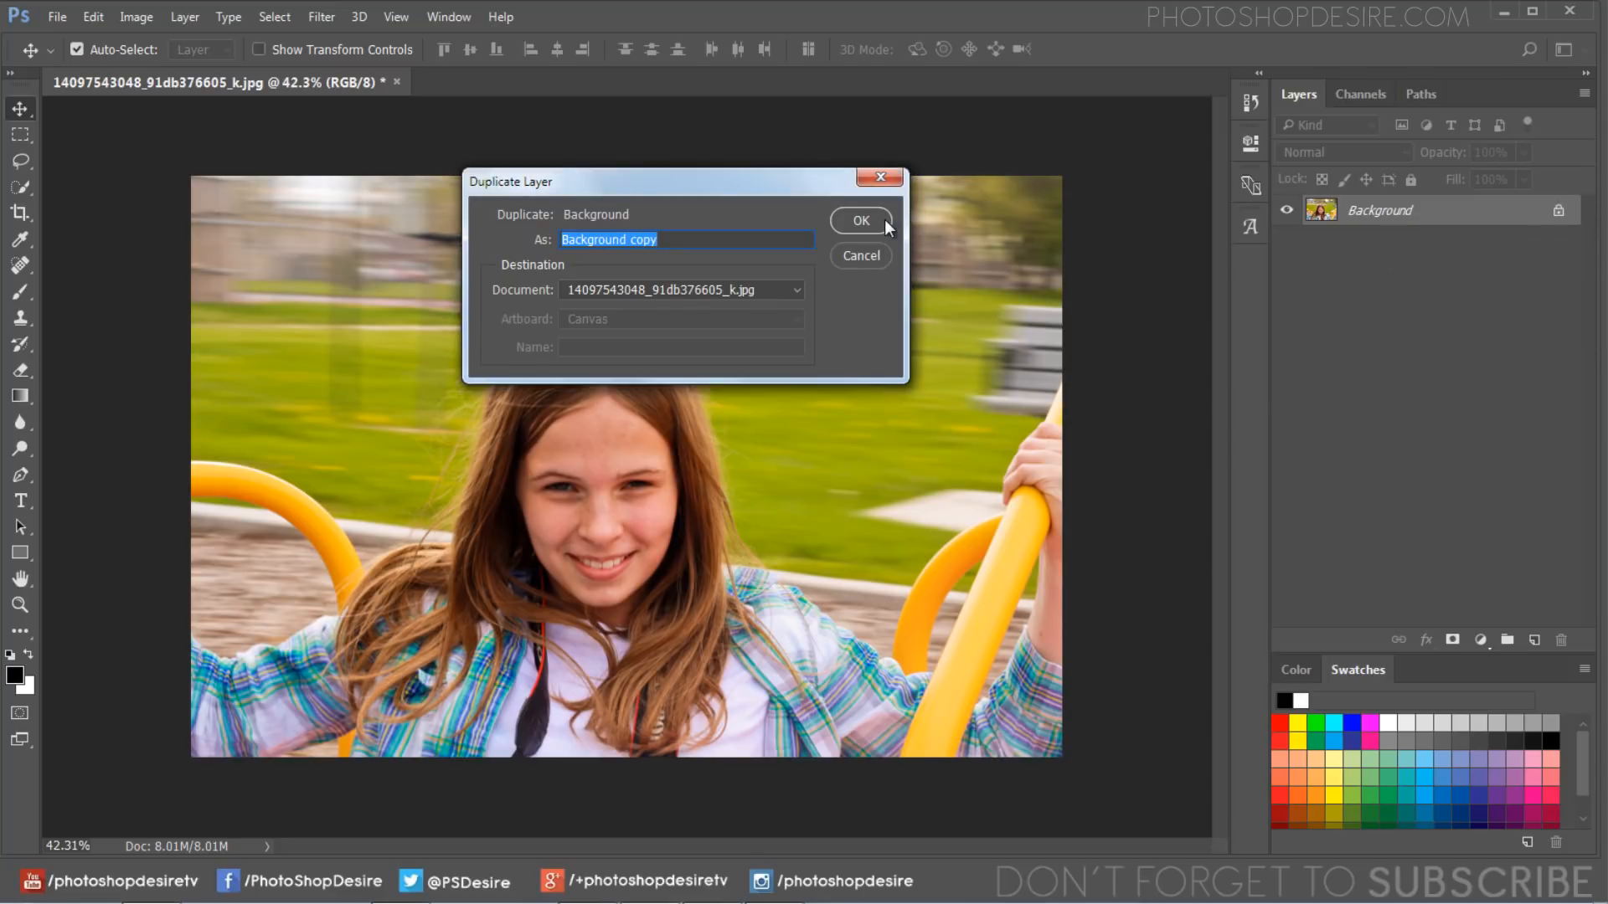
pyautogui.click(860, 220)
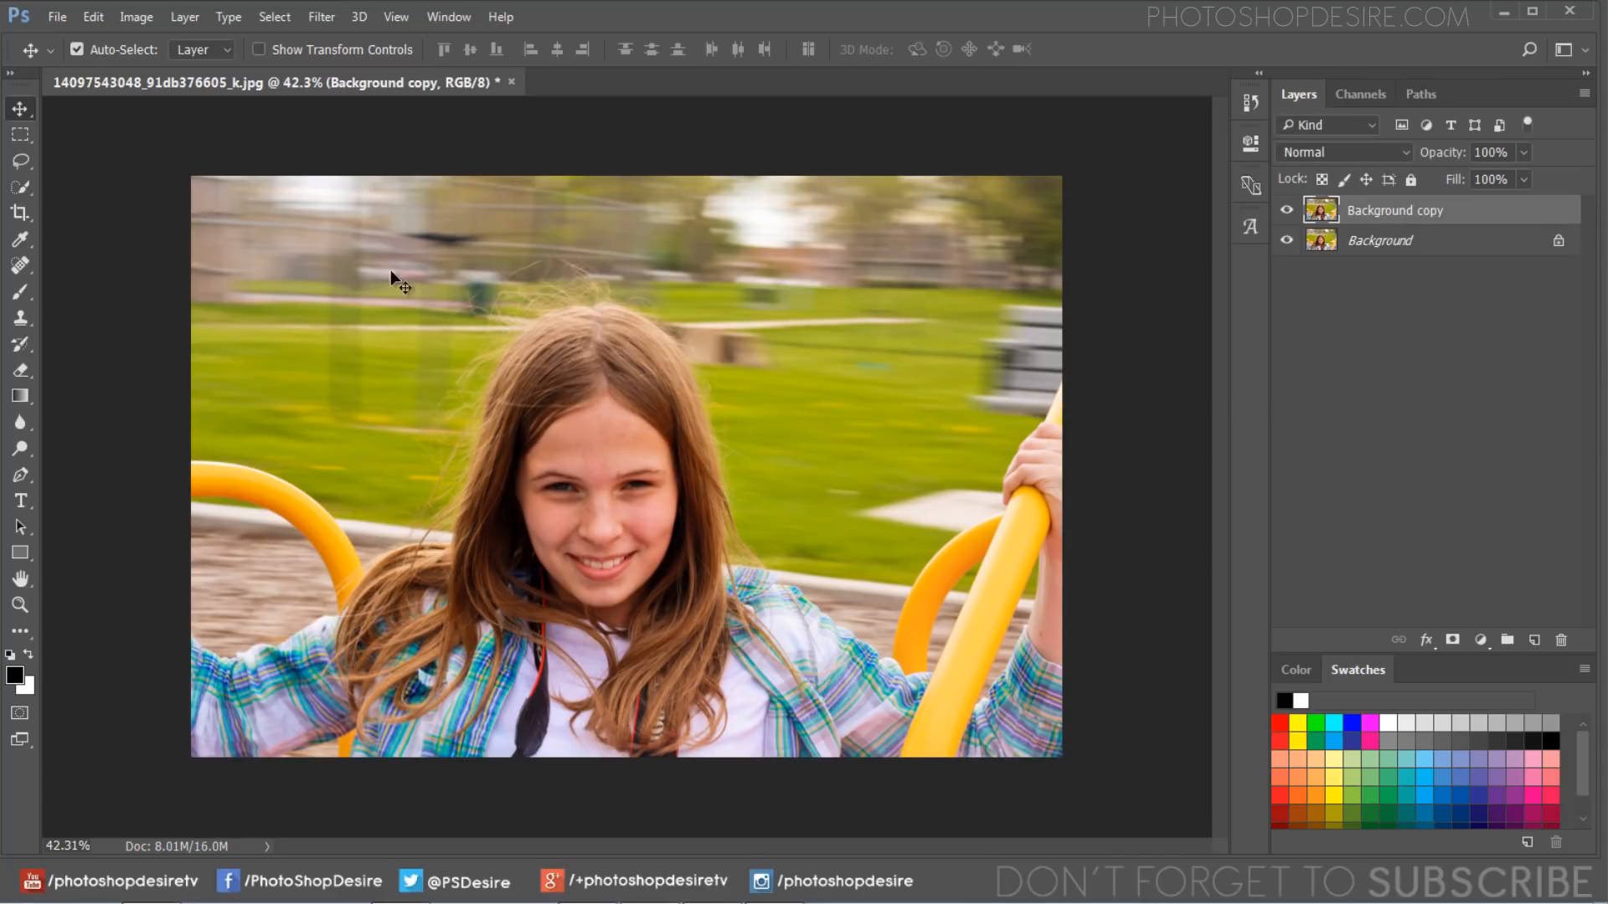
# Step: Launch Filter > Sharpen > Shake Reduction on the Background copy layer
pyautogui.click(321, 16)
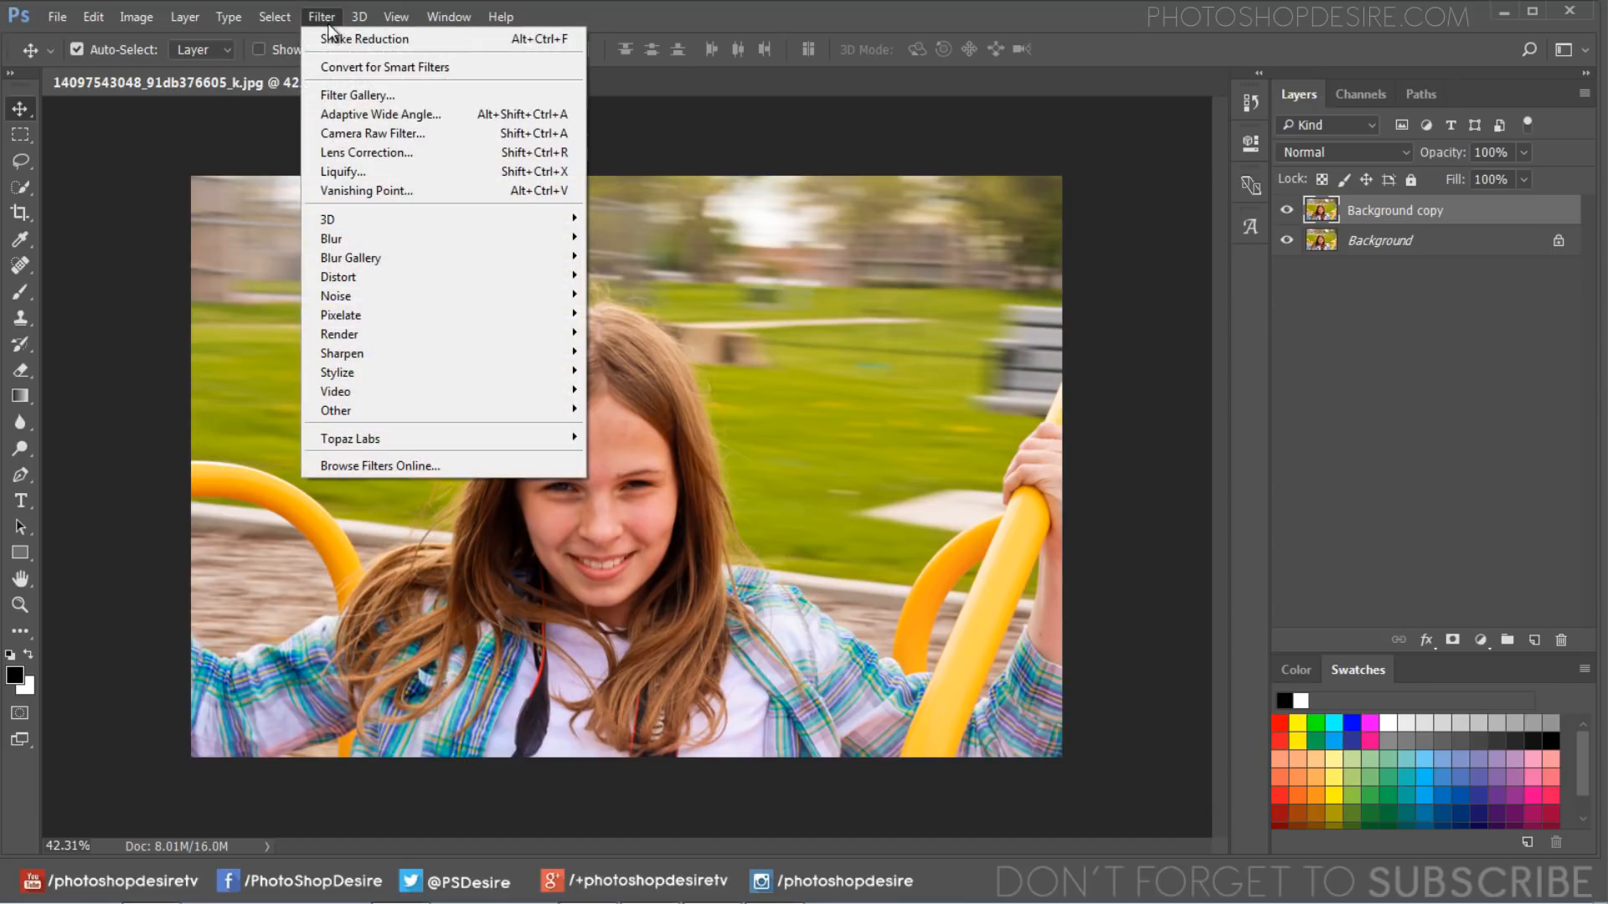
pyautogui.moveTo(341, 353)
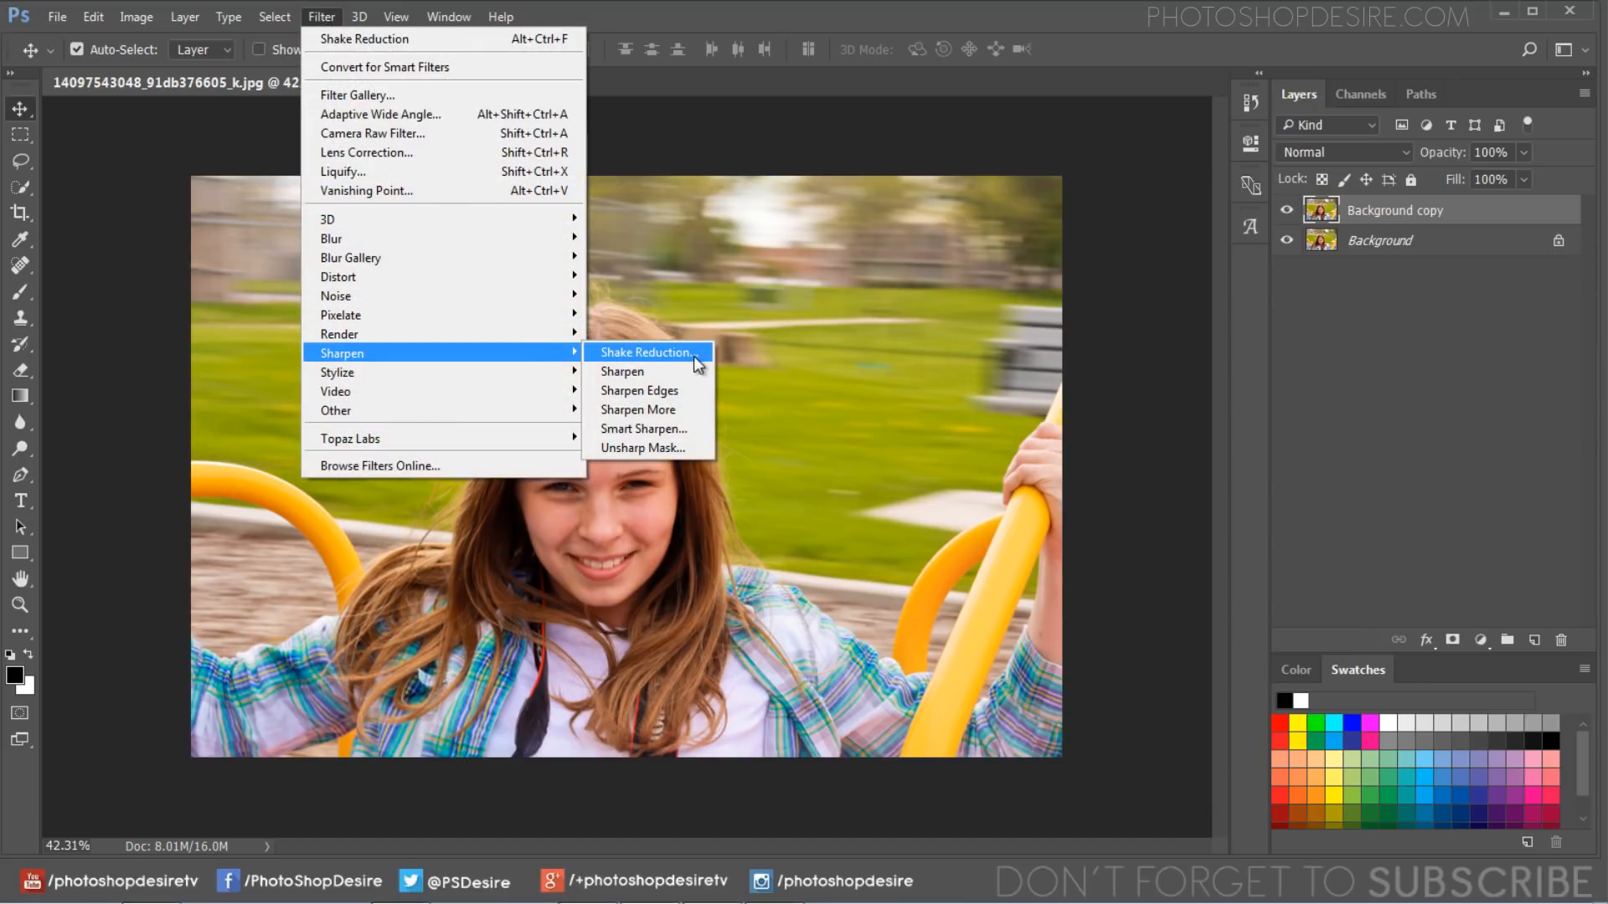
pyautogui.click(645, 352)
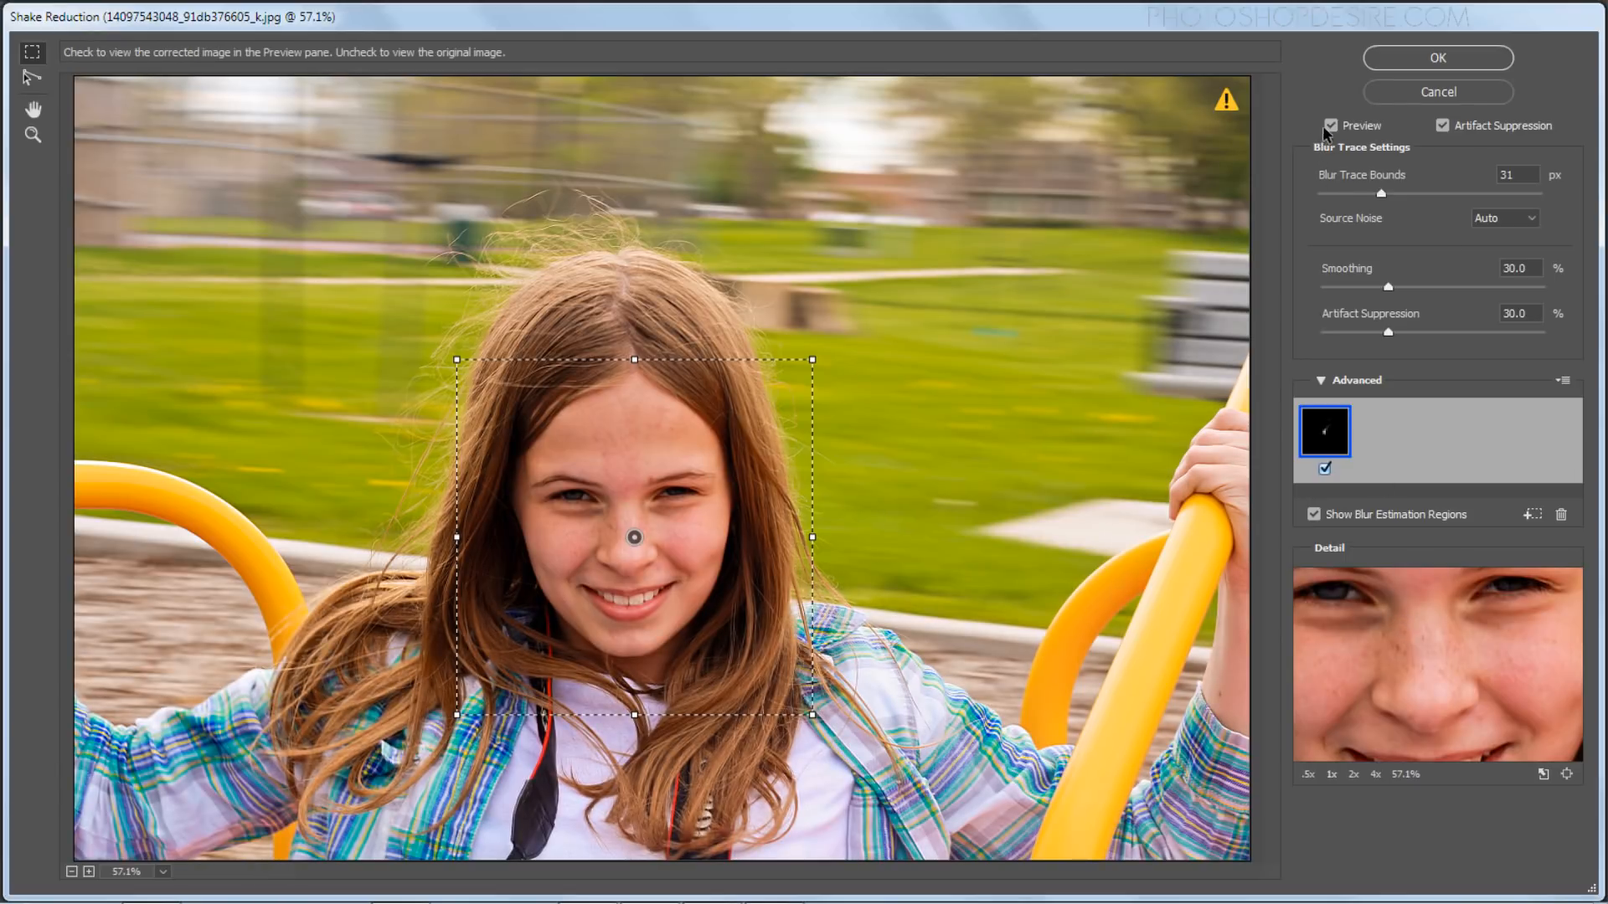
# Step: Toggle the Shake Reduction preview, then drag Smoothing down to 0.0%
pyautogui.click(1327, 126)
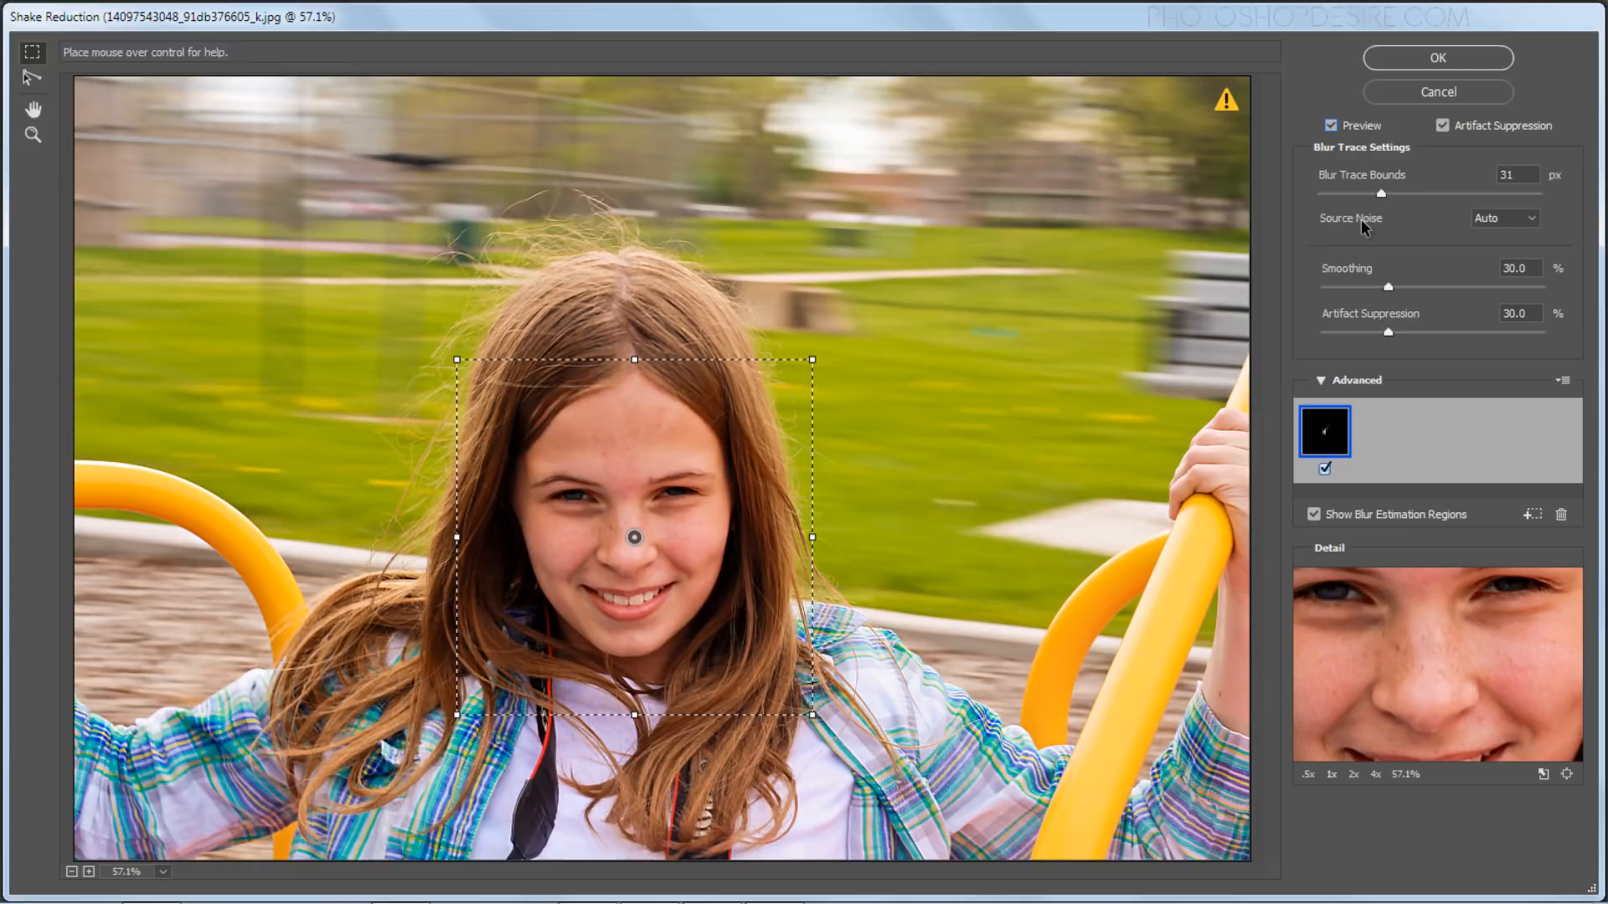
pyautogui.moveTo(1385, 292)
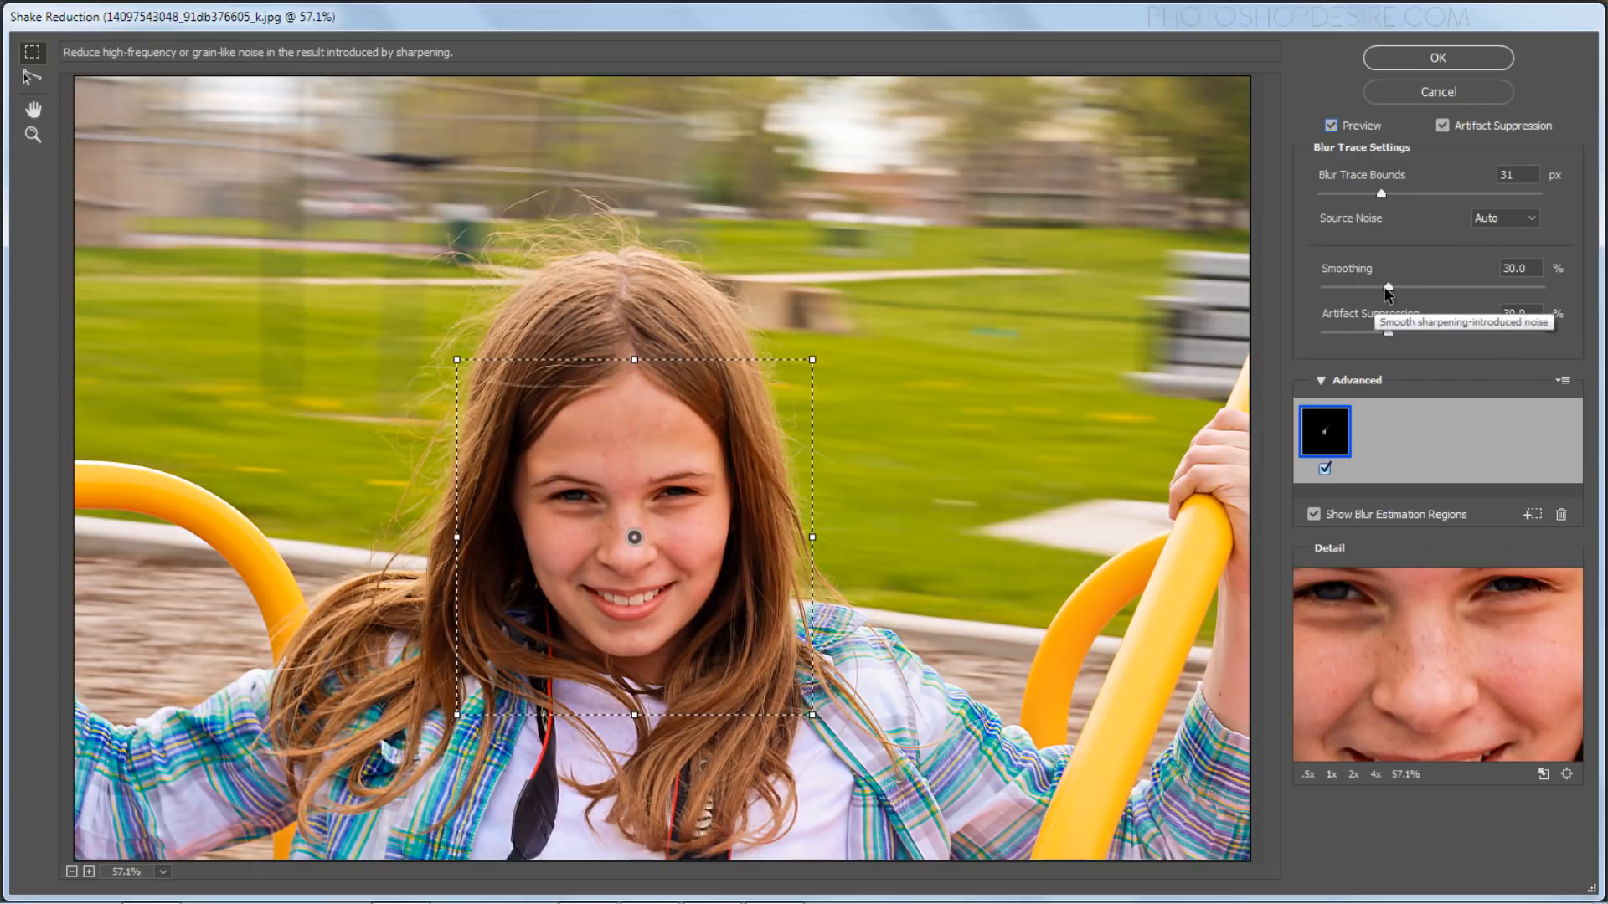
pyautogui.moveTo(1384, 288); pyautogui.dragTo(1339, 287)
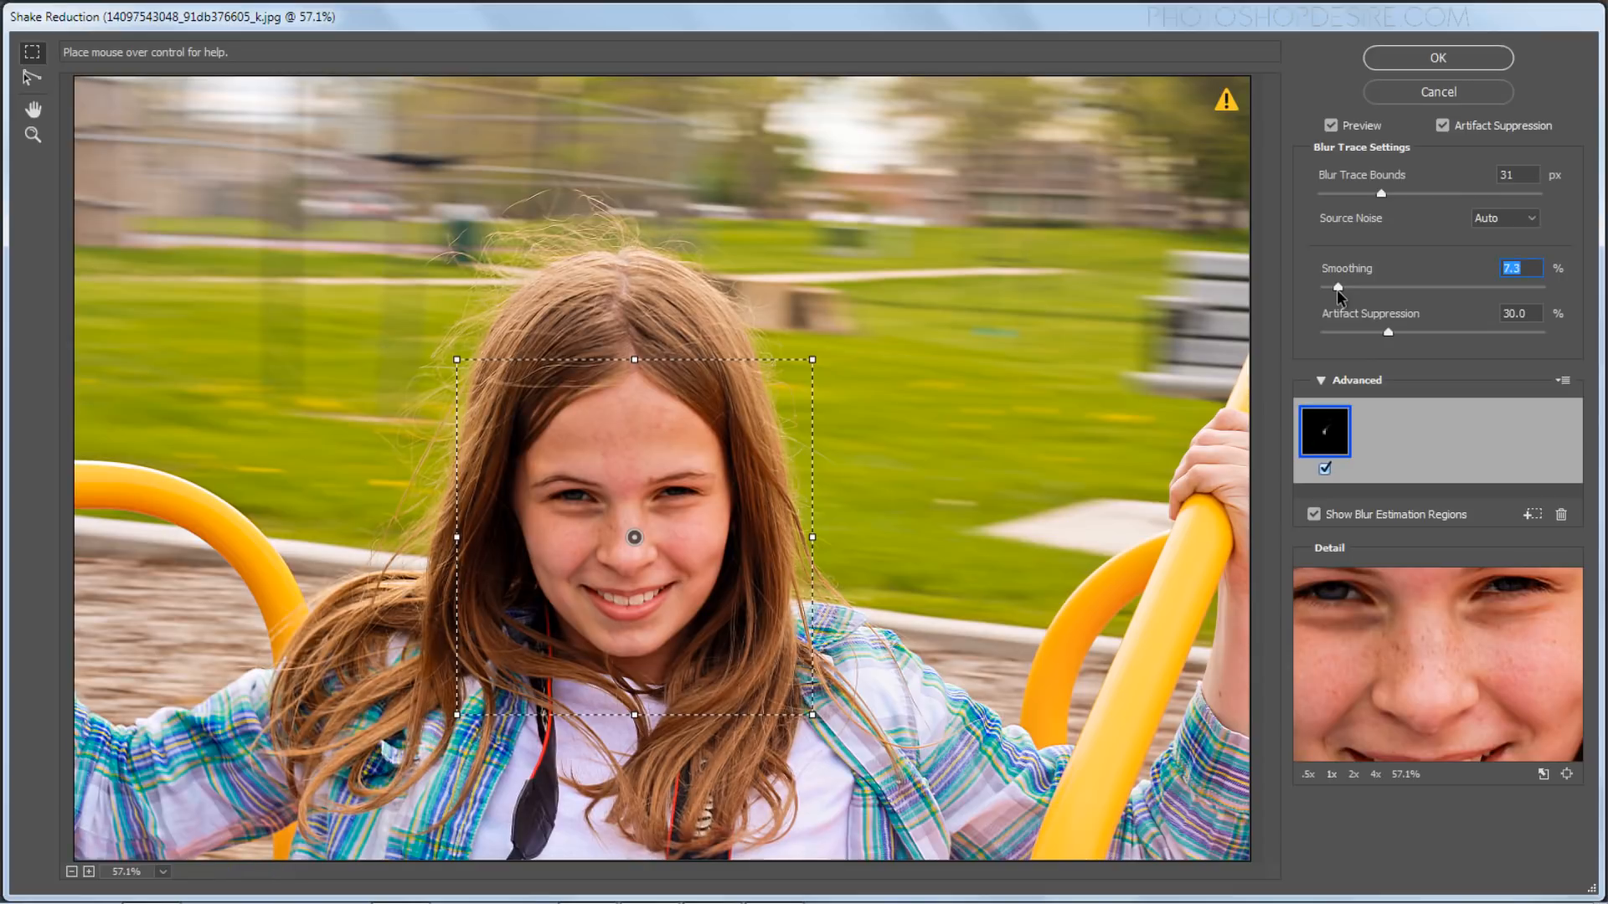
pyautogui.moveTo(1337, 287); pyautogui.dragTo(1333, 287)
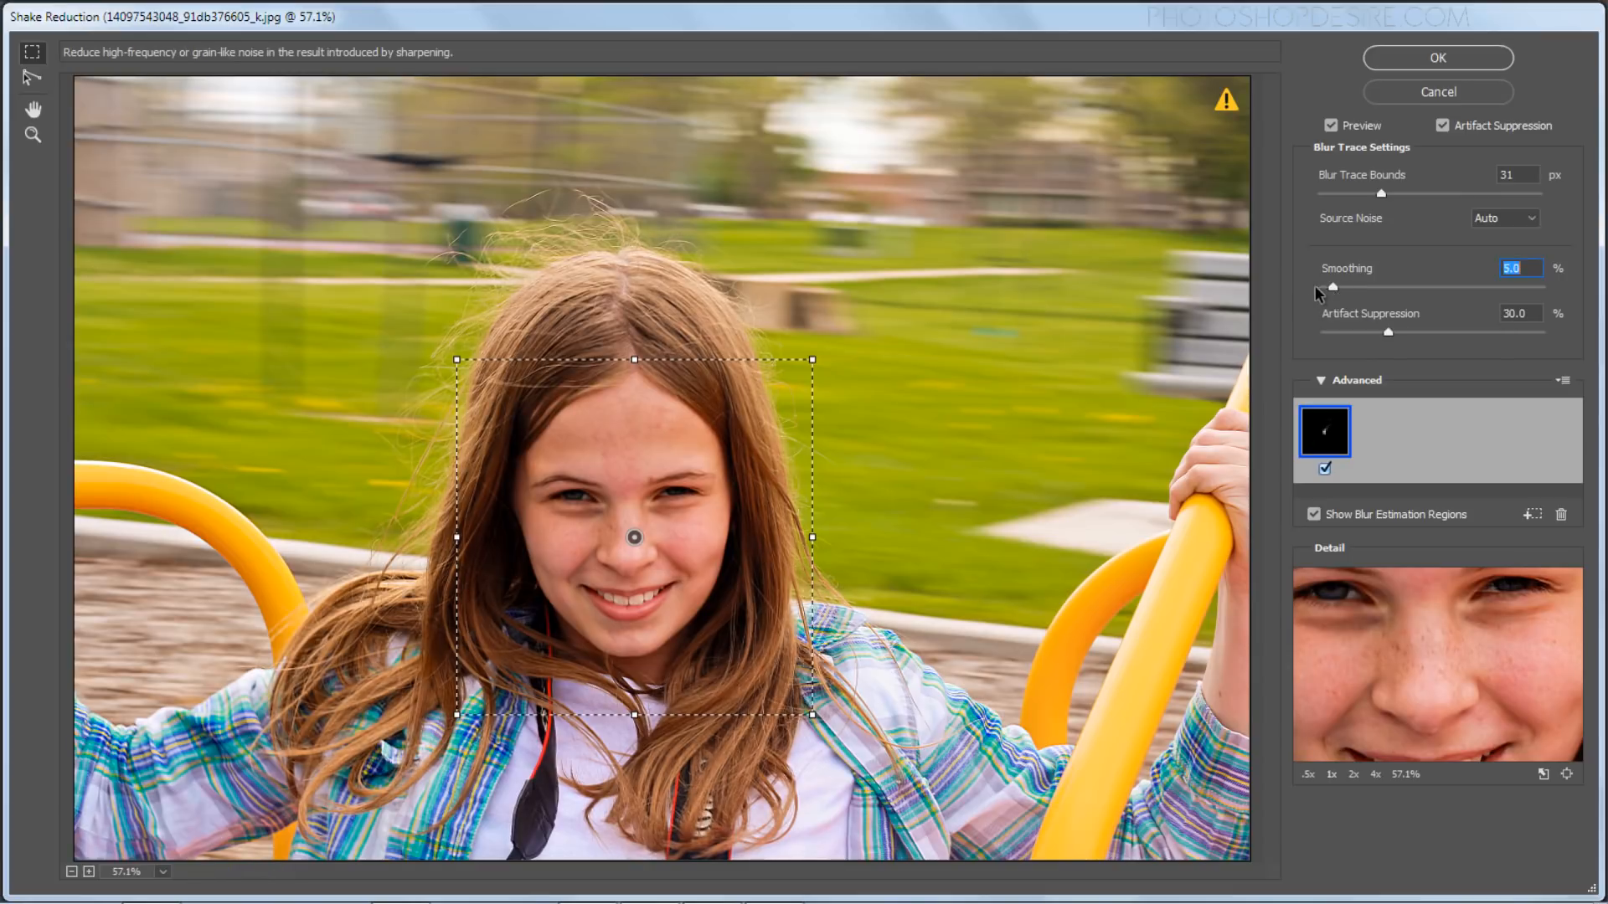
pyautogui.moveTo(1334, 284); pyautogui.dragTo(1321, 285)
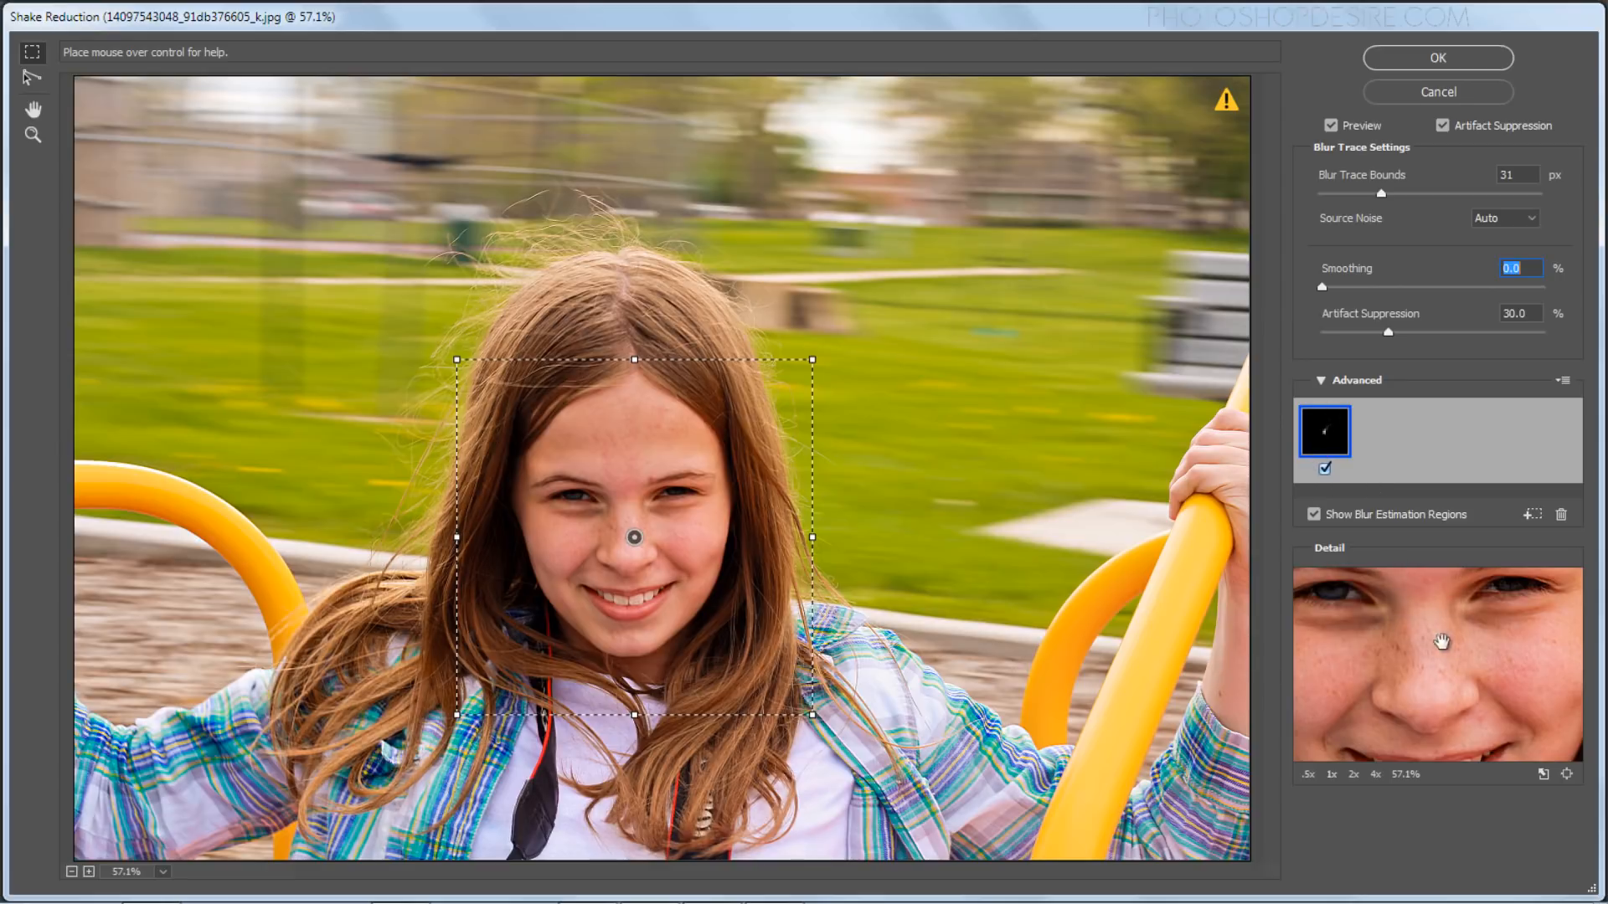
pyautogui.moveTo(1460, 192)
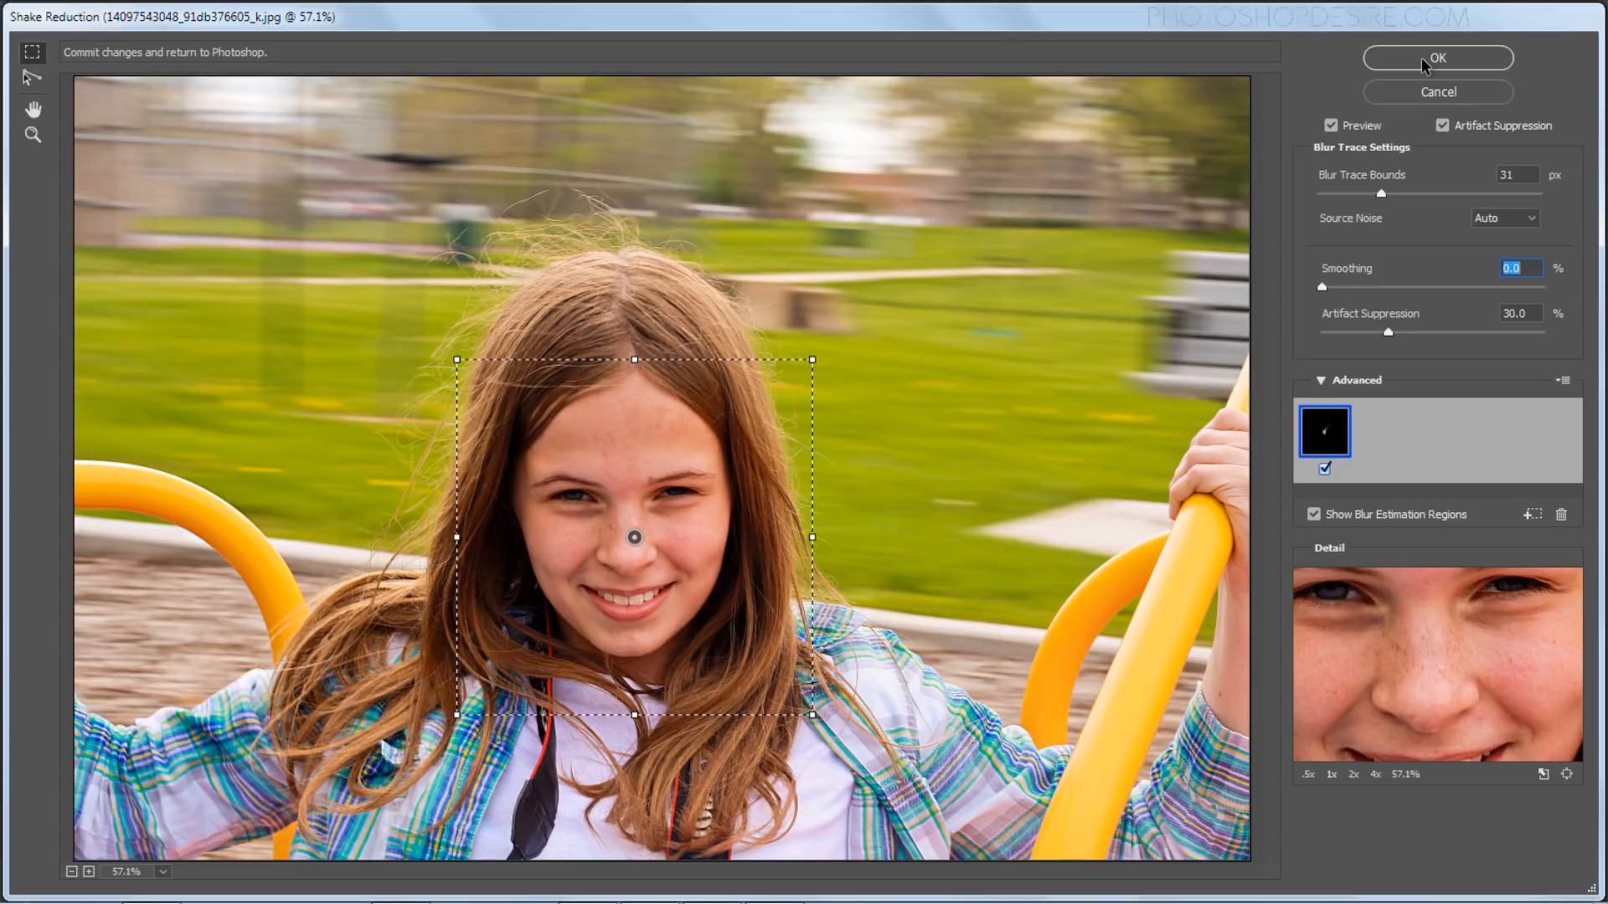
# Step: Apply Shake Reduction, then hide Background copy to compare with the original
pyautogui.click(1436, 58)
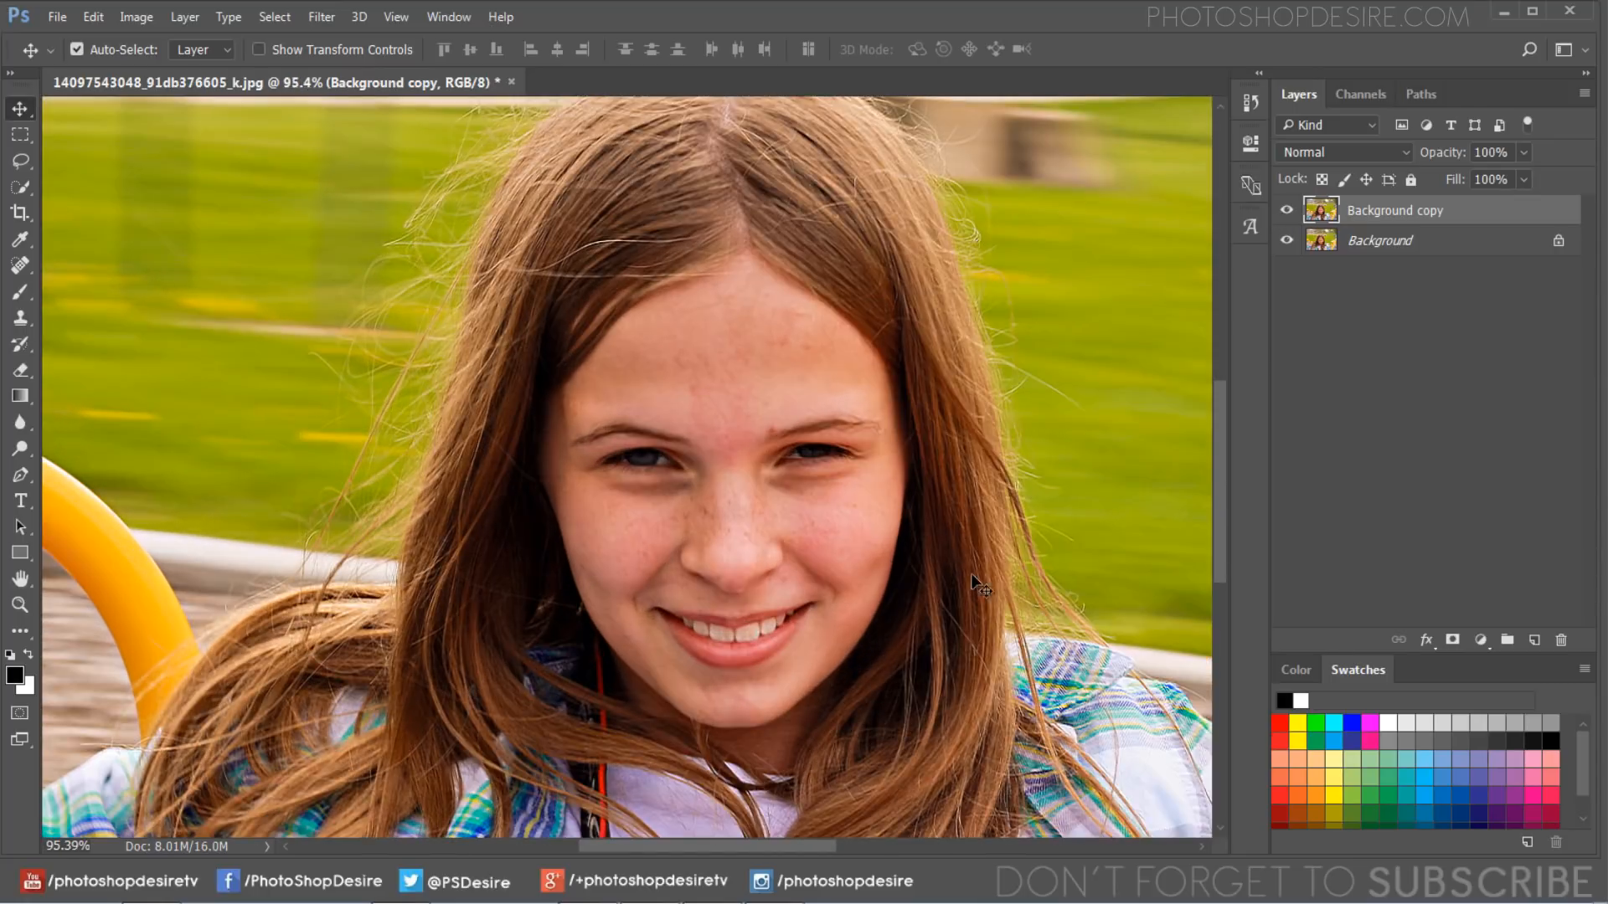
pyautogui.click(1286, 210)
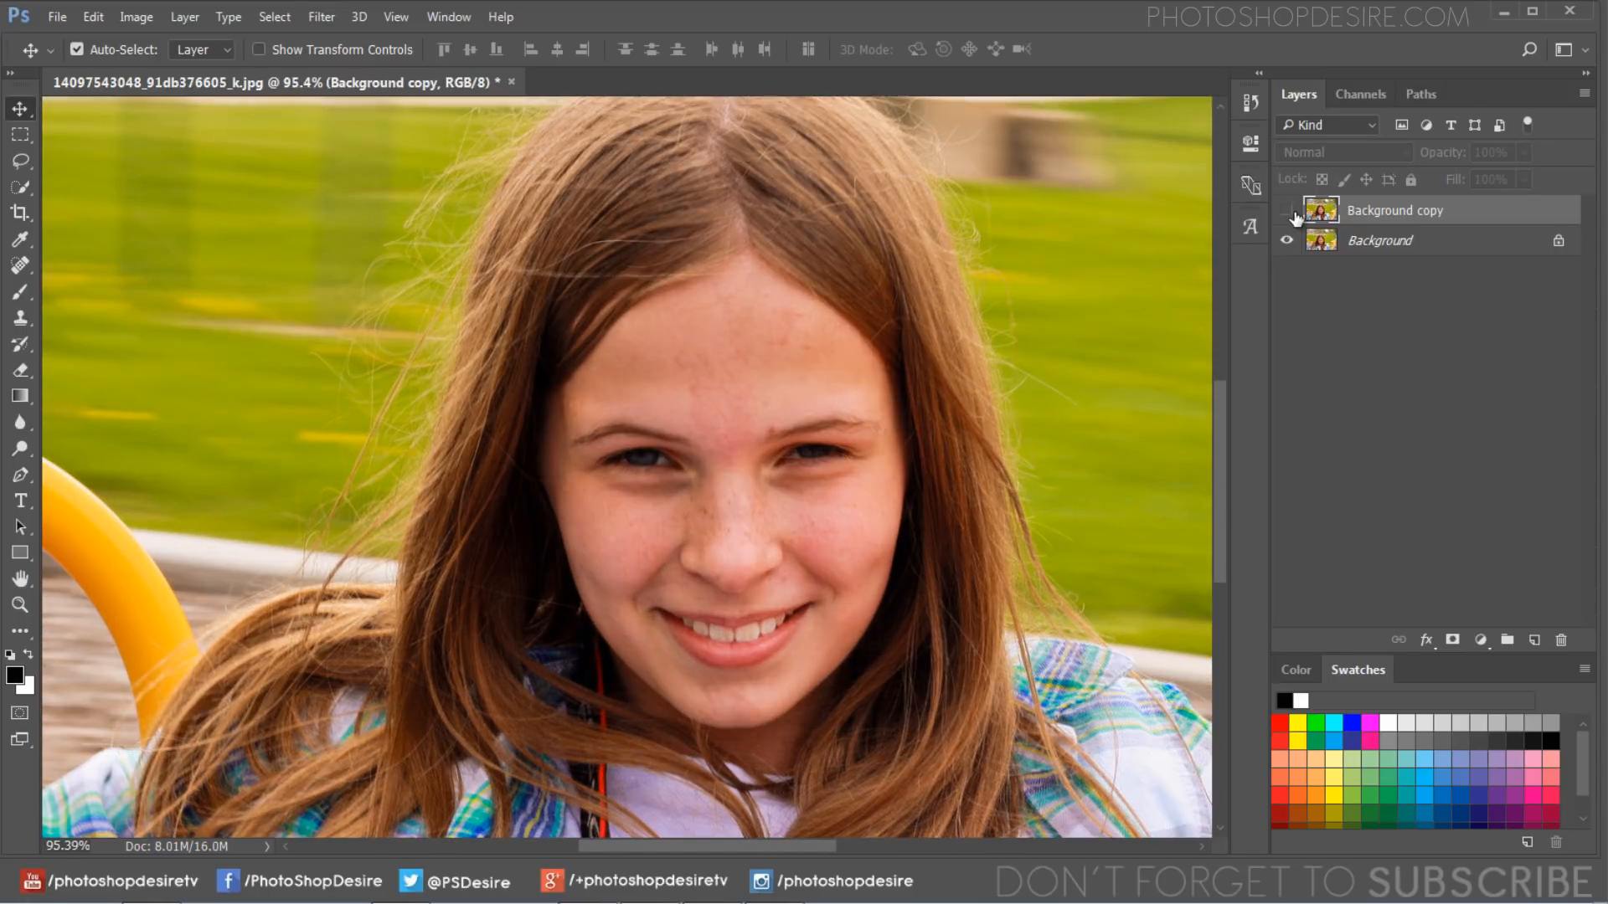